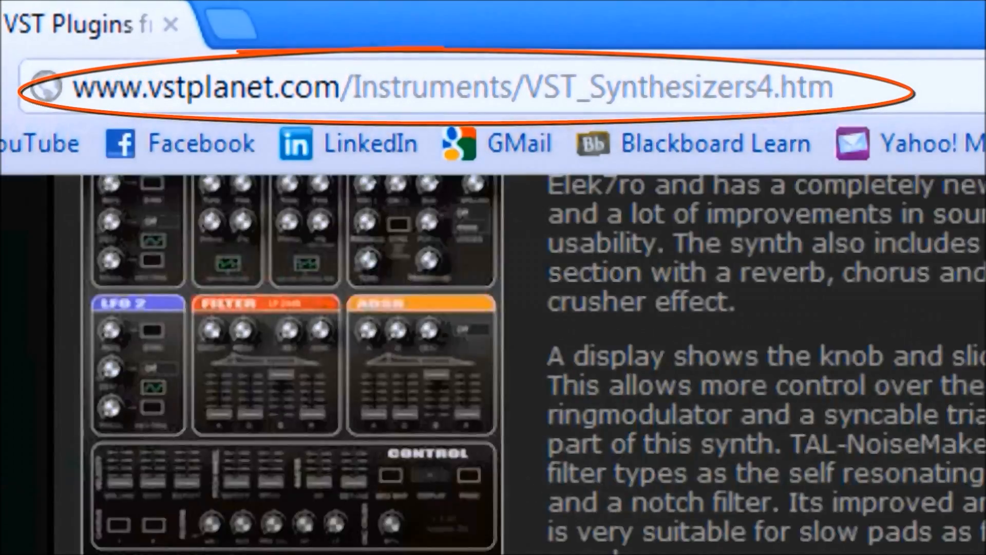
Scroll the VST Planet synthesizers page down to TAL-NoiseMaker's 1.20 mb download link.
scroll(down, 3)
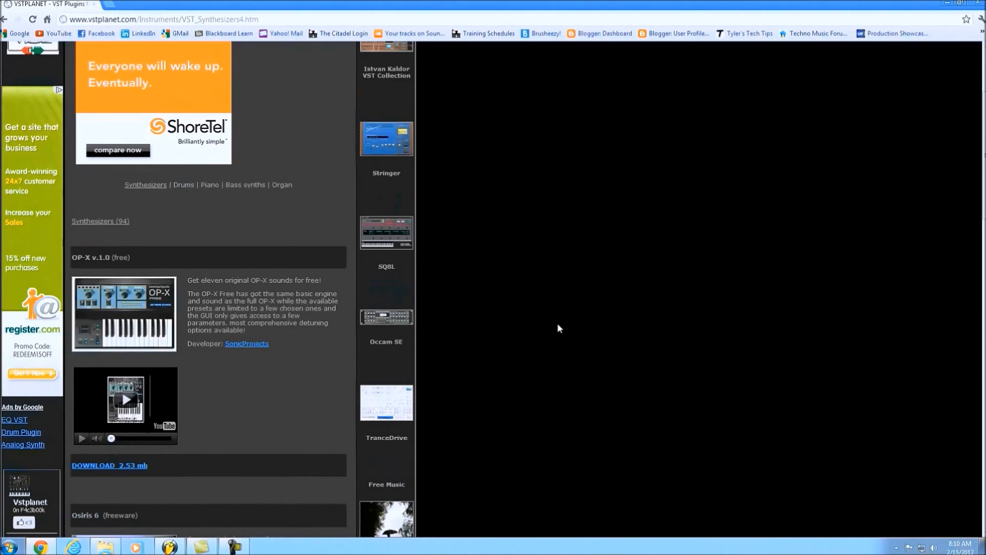
scroll(down, 3)
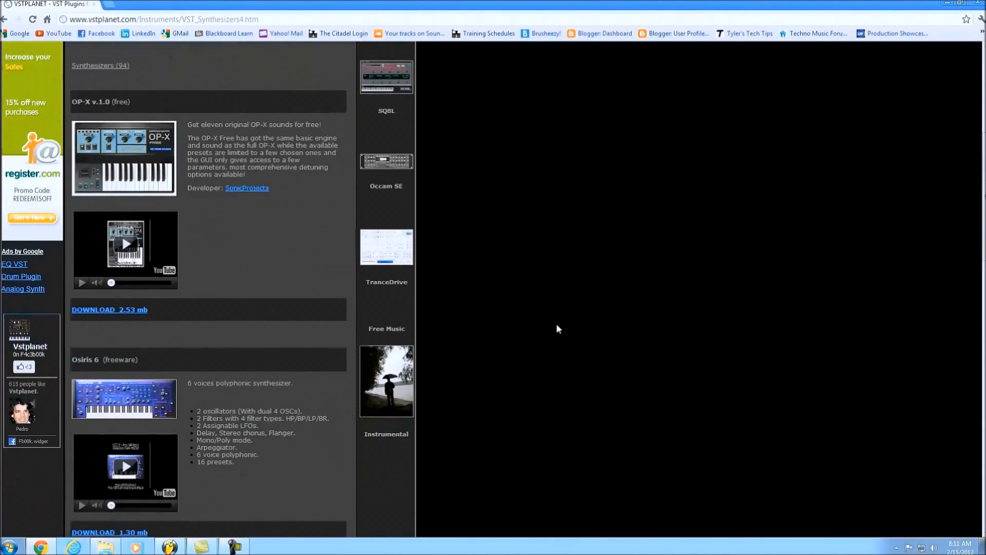
scroll(down, 3)
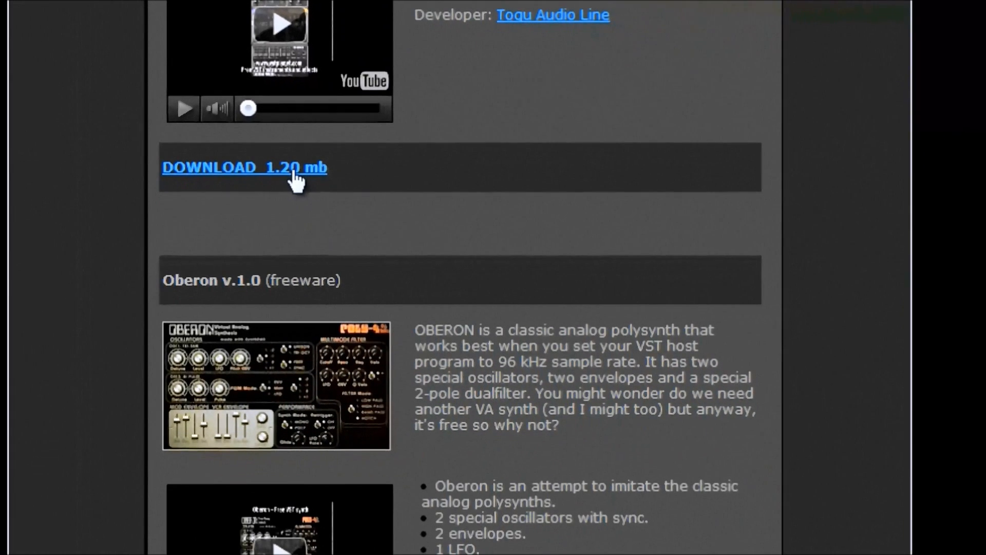
Download TAL-NoiseMaker and open the zip showing TAL-NoiseMaker.dll.
click(247, 167)
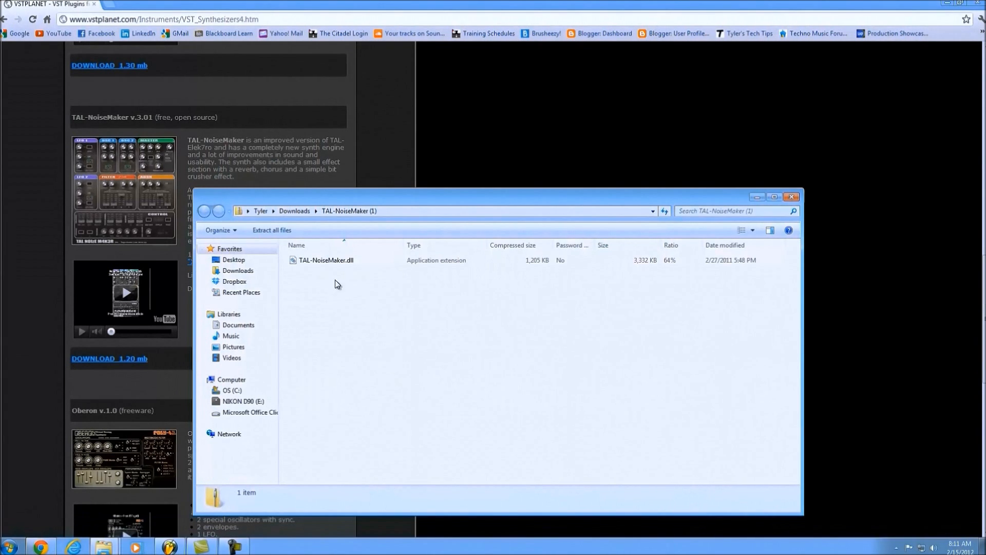
drag(496, 196, 623, 123)
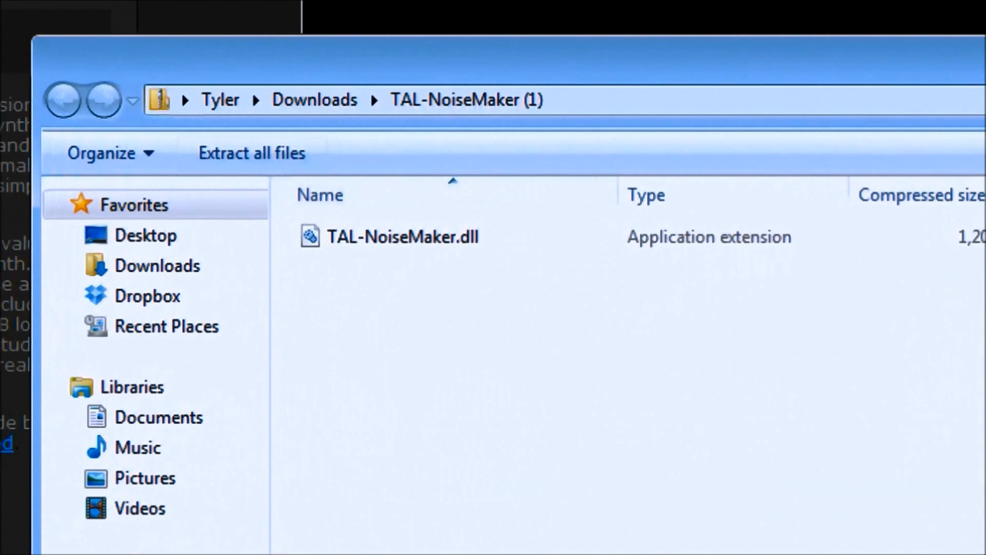
mouse_move(557, 470)
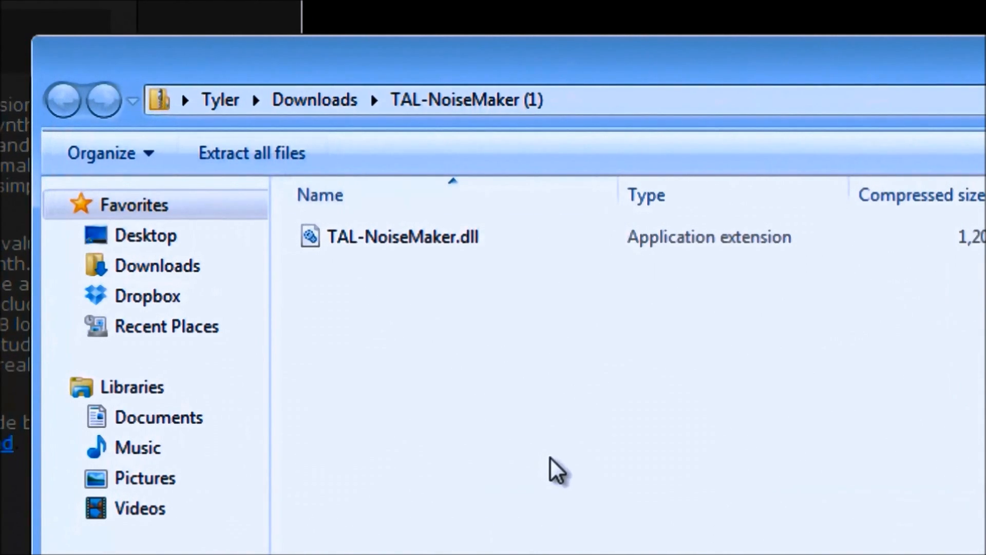
mouse_move(464, 425)
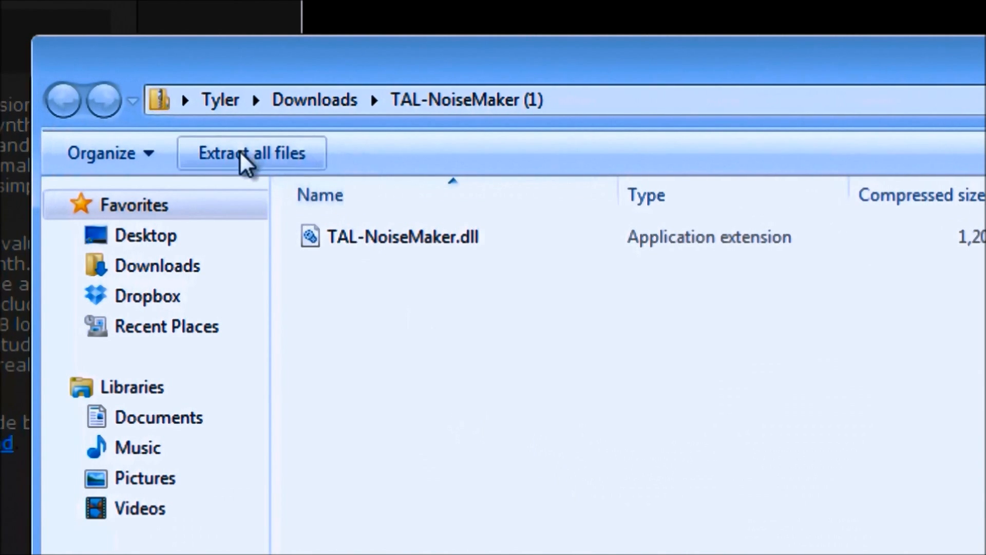
Extract the zip to the suggested Downloads folder and select TAL-NoiseMaker.dll.
click(251, 153)
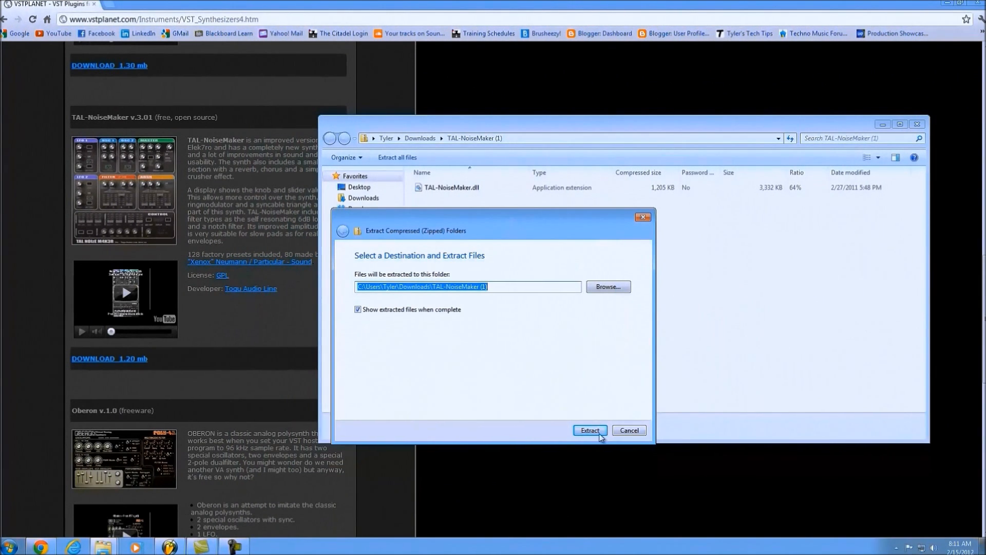
click(589, 430)
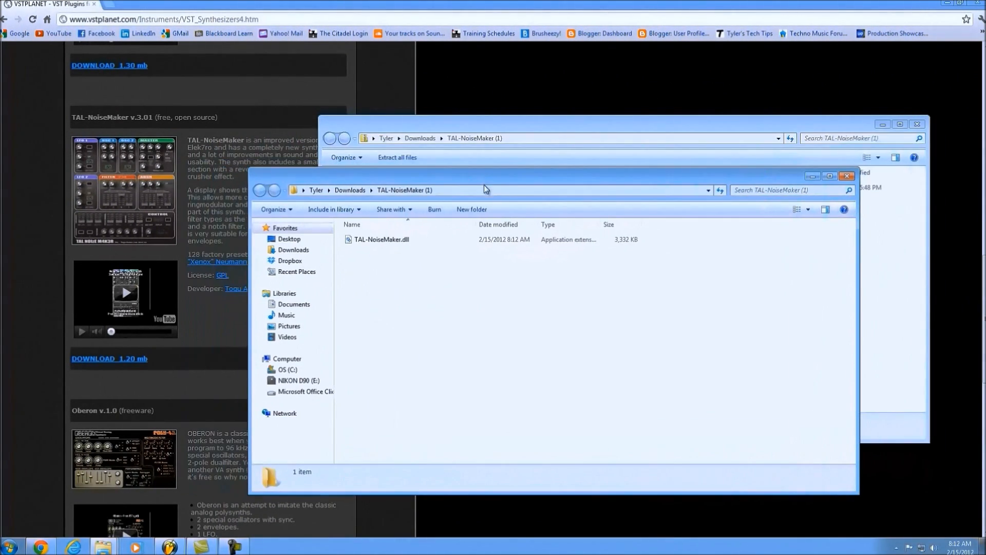
click(381, 239)
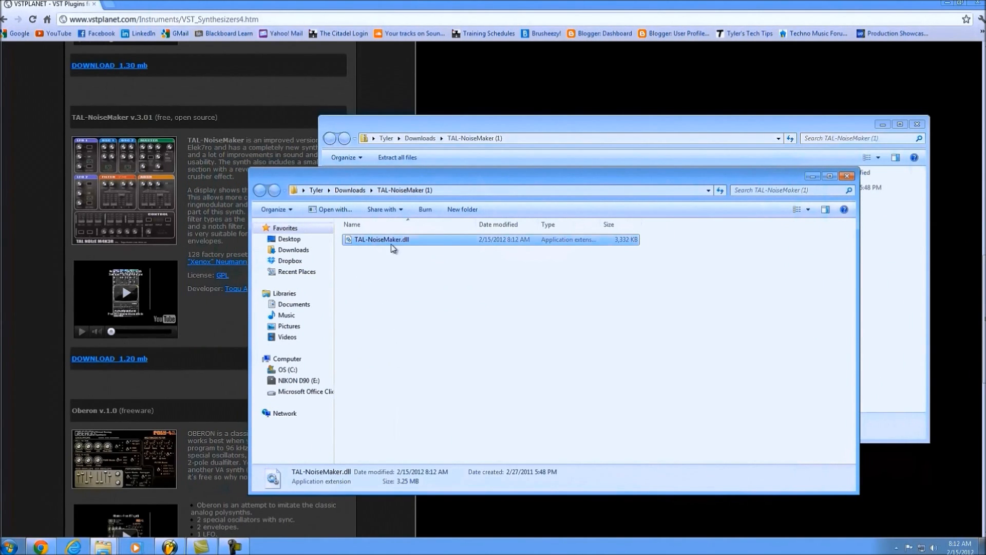
mouse_move(440, 159)
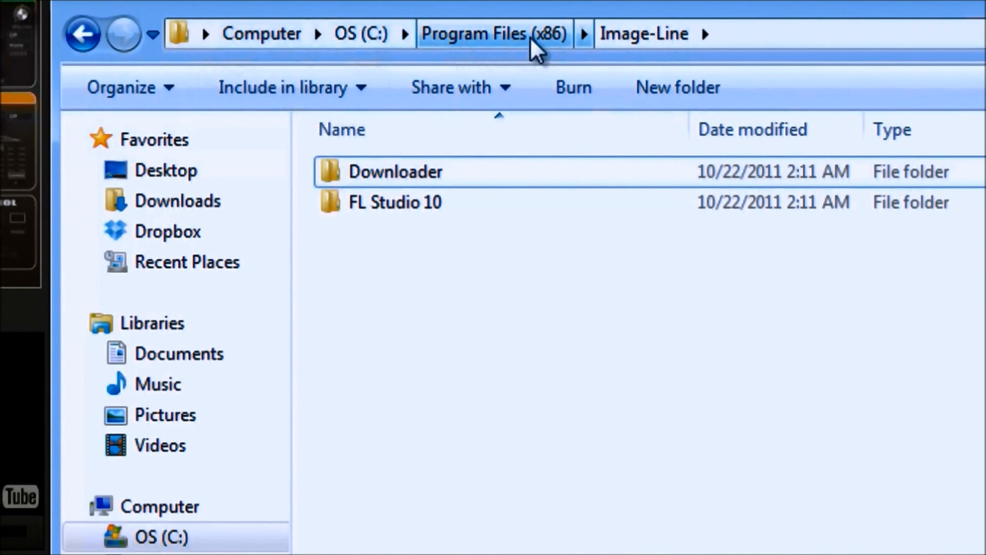
mouse_move(499, 49)
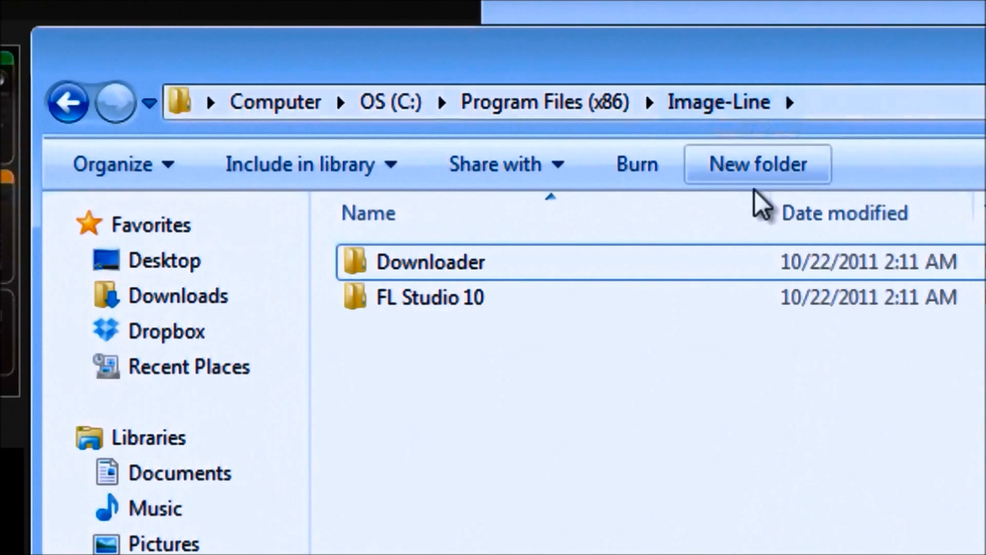
mouse_move(912, 457)
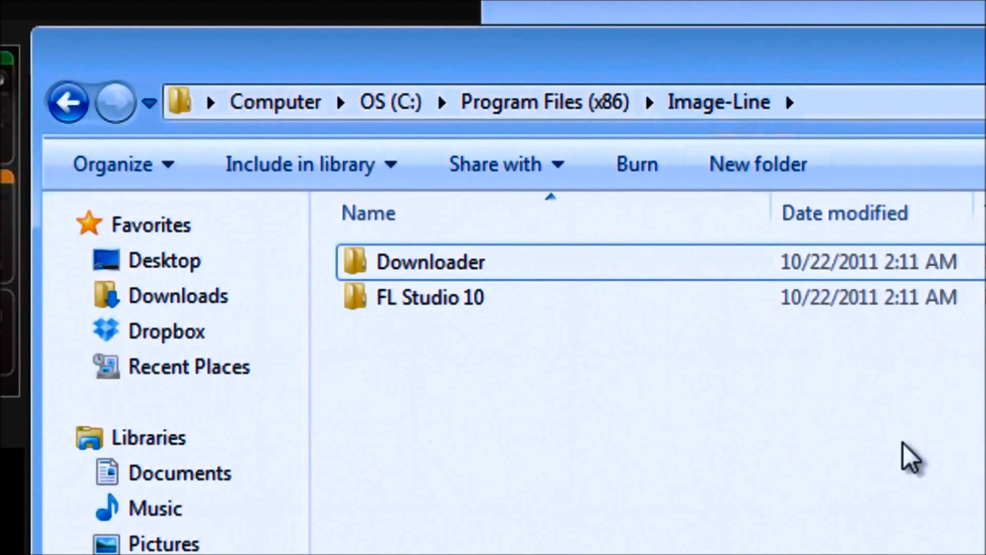
mouse_move(473, 339)
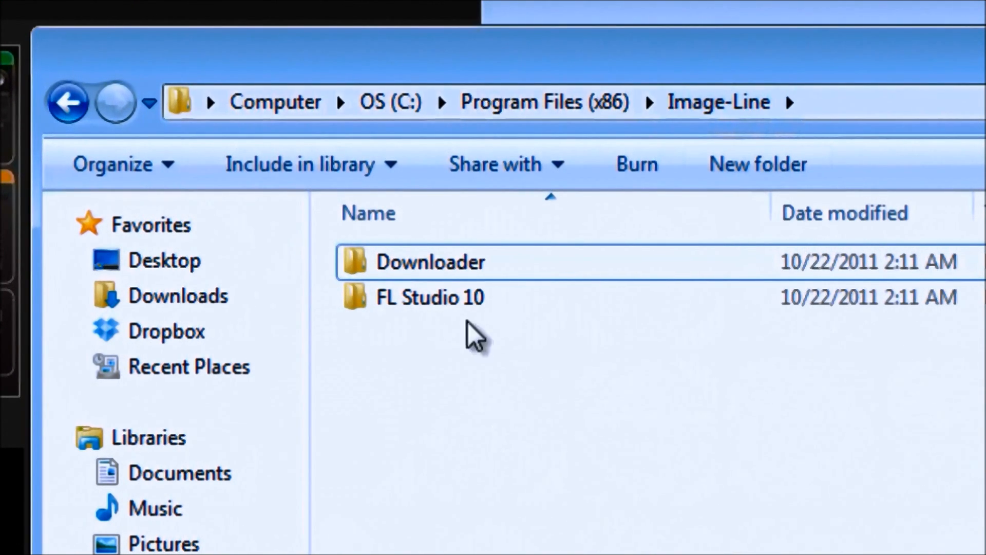
Open FL Studio 10, then Plugins, then the VST folder.
click(429, 297)
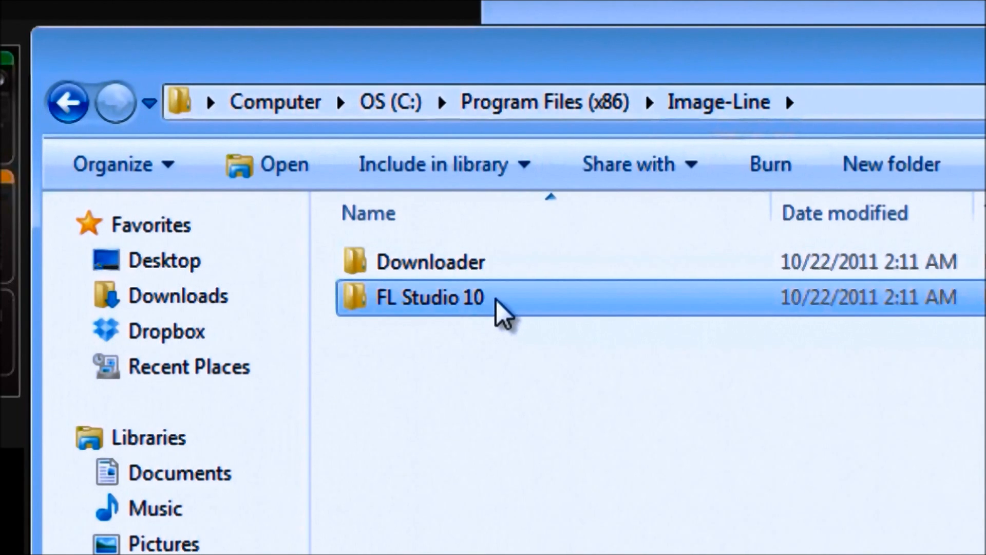
double_click(430, 296)
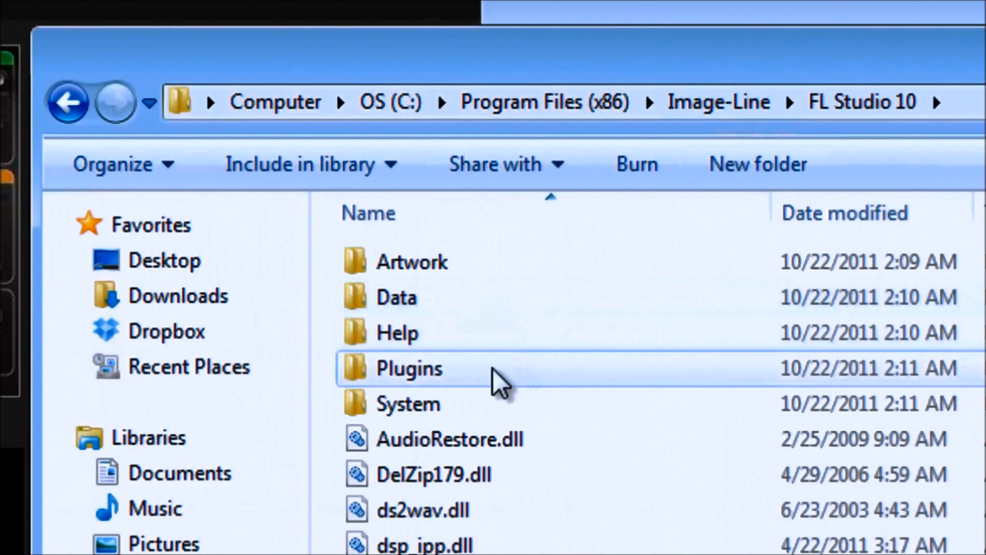
double_click(409, 368)
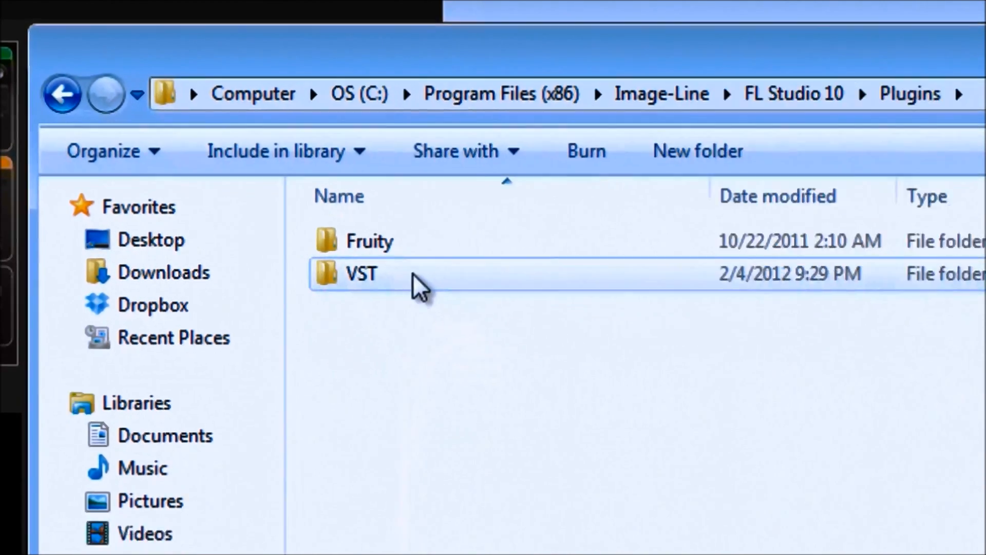
double_click(361, 273)
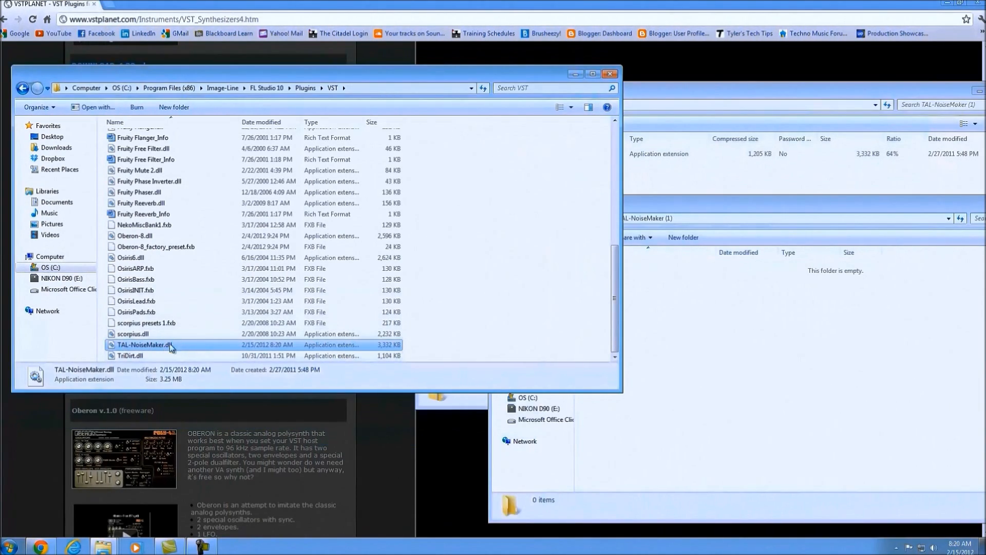
Launch FL Studio from the taskbar icon.
click(9, 544)
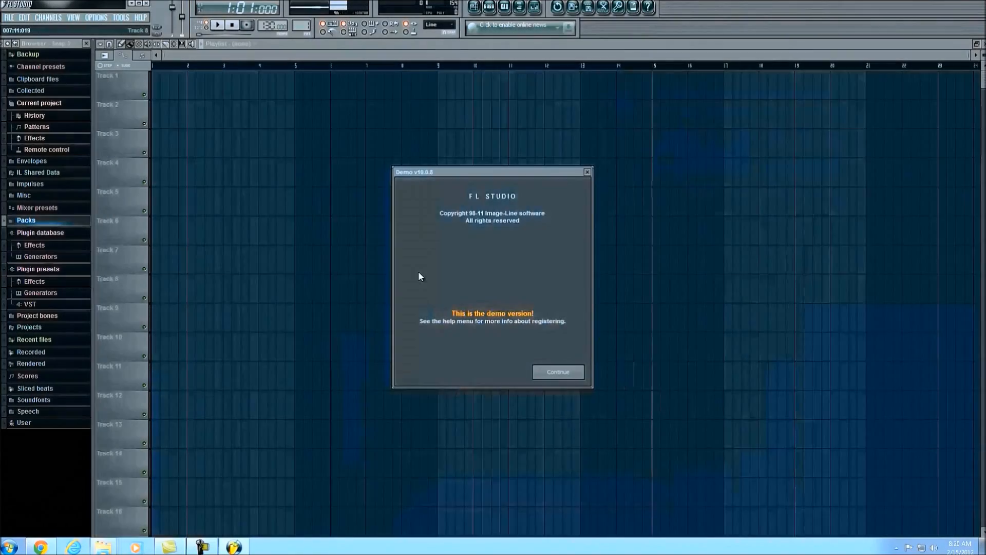
Dismiss the demo notice and show the Select generator plugin list.
click(557, 372)
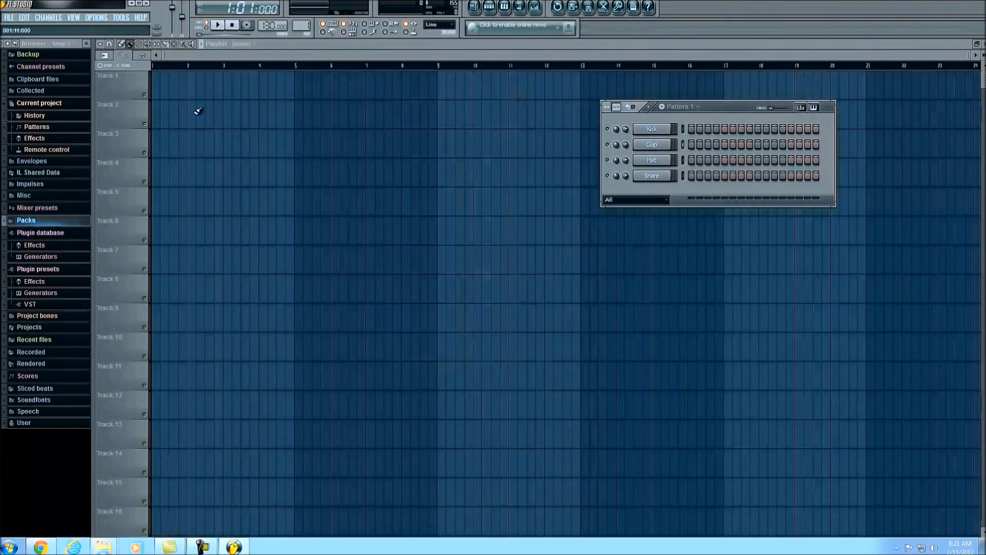
click(119, 17)
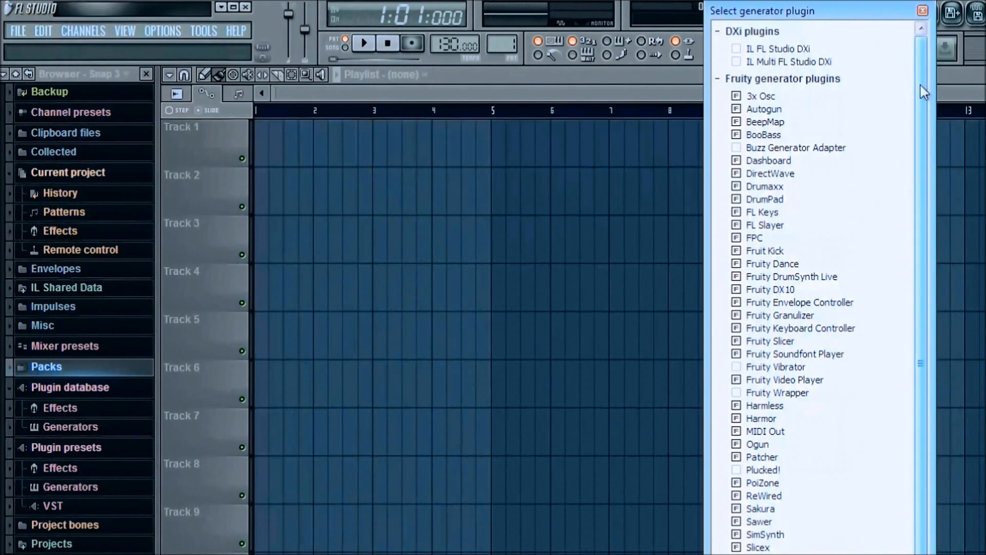
Fast-scan the plugin list and mark the new TAL-NoiseMaker as favourite.
scroll(down, 3)
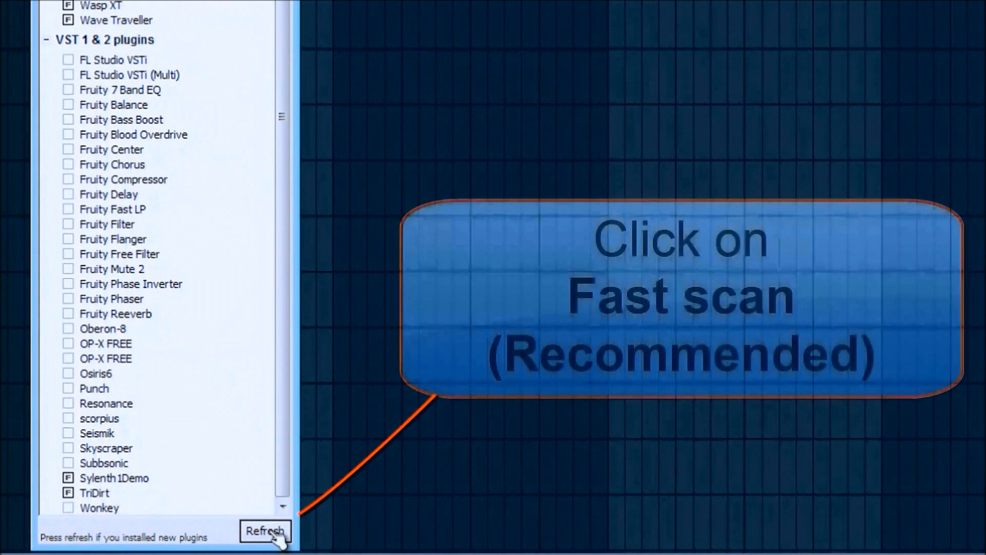
click(265, 531)
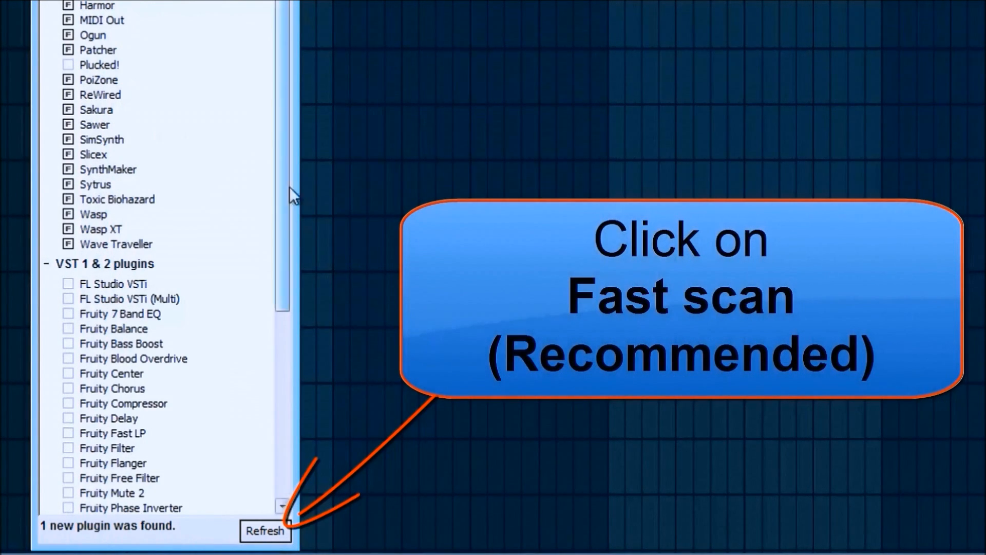
scroll(down, 3)
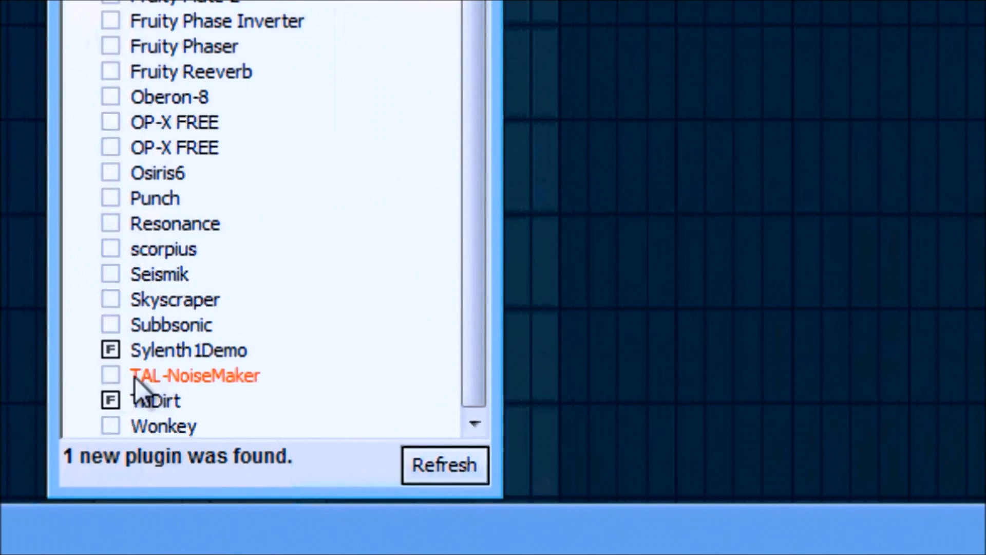
click(110, 375)
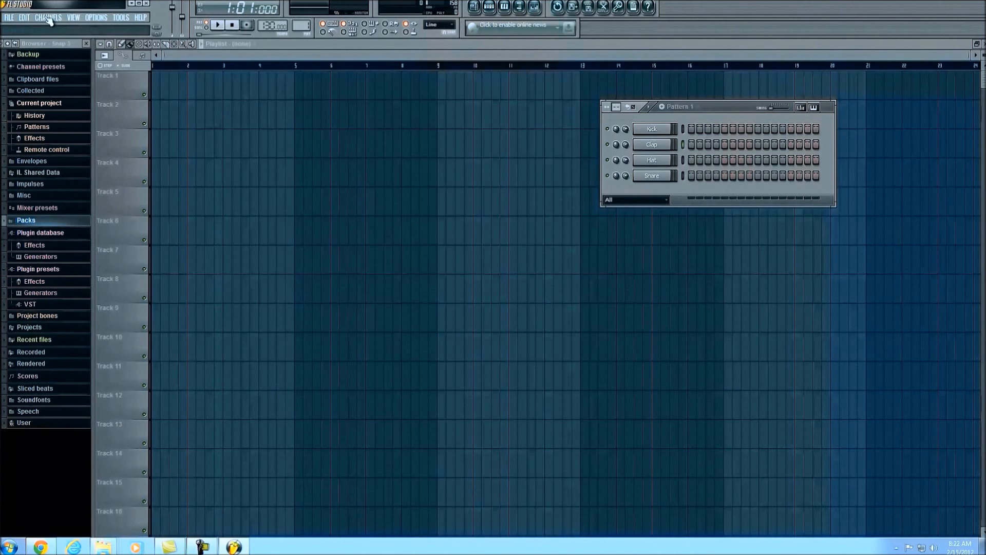
Add TAL-NoiseMaker as a new channel via Channels > Add one.
click(48, 17)
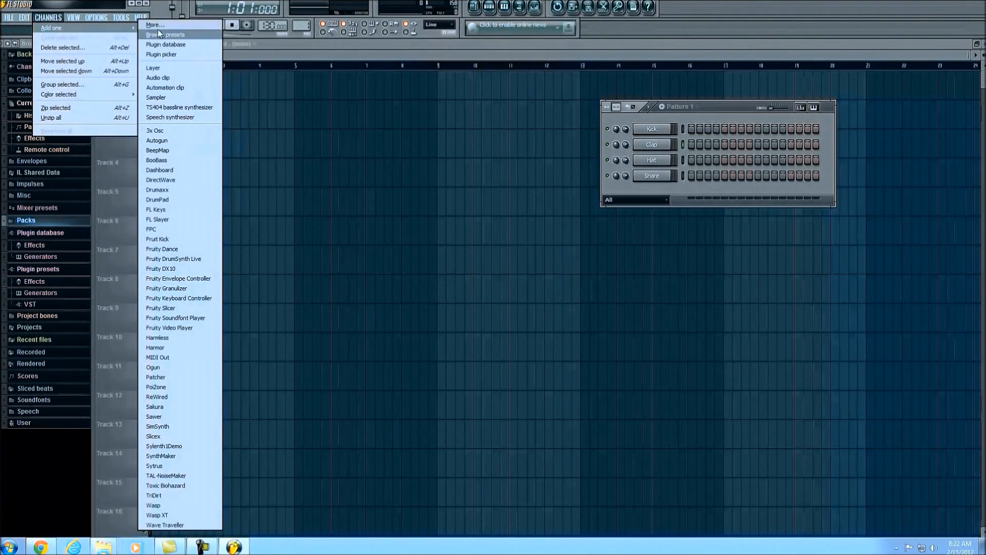
mouse_move(154, 406)
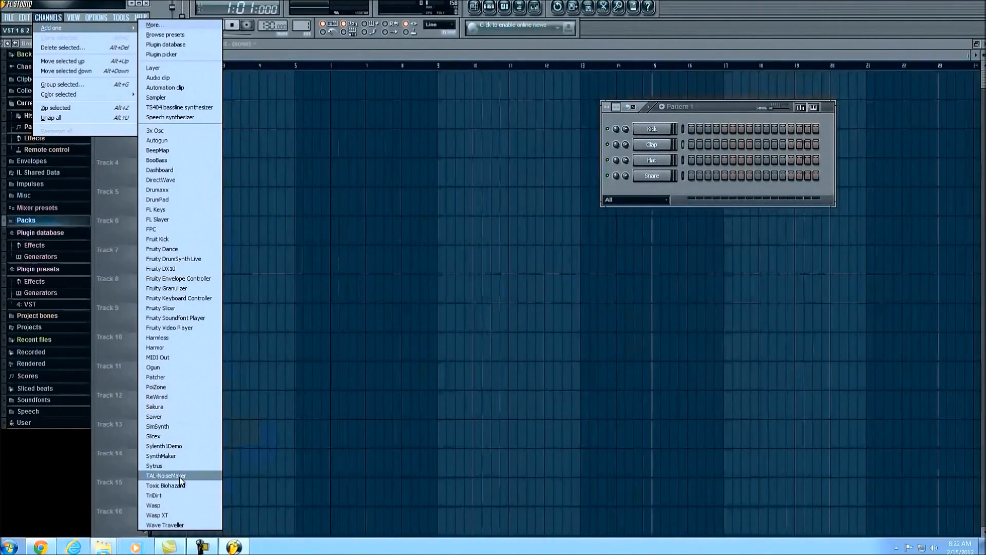
click(165, 474)
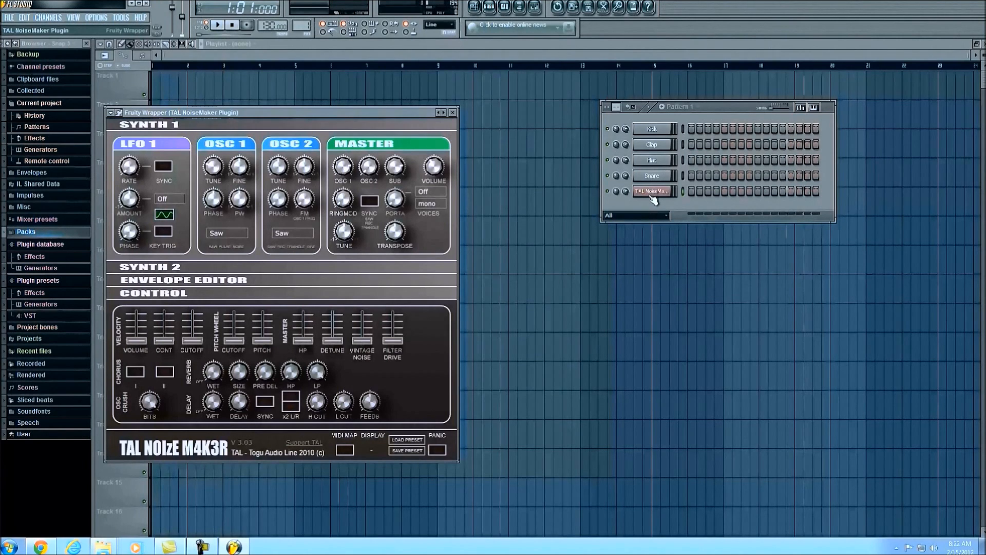
Draw a one-bar C5 note in the piano roll and play the pattern.
click(653, 191)
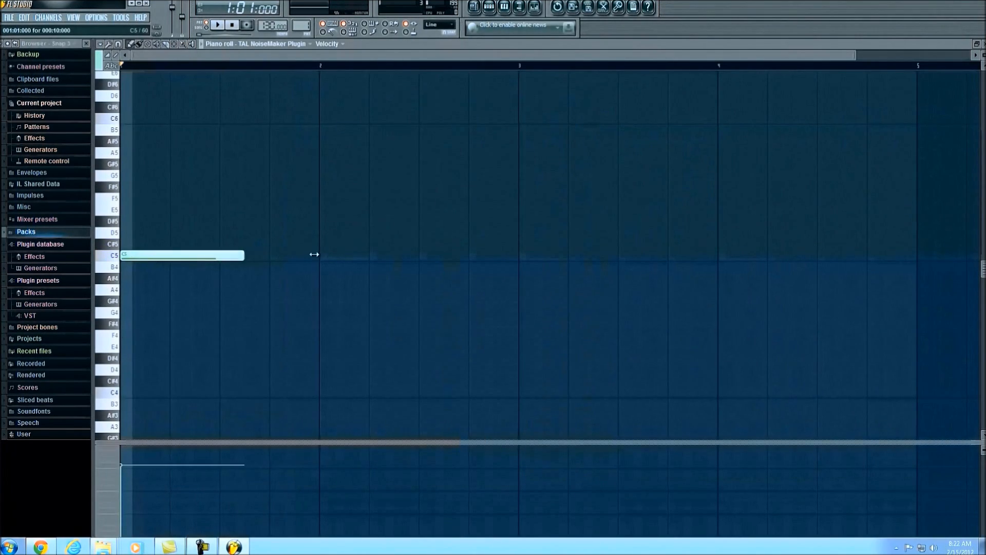
click(489, 6)
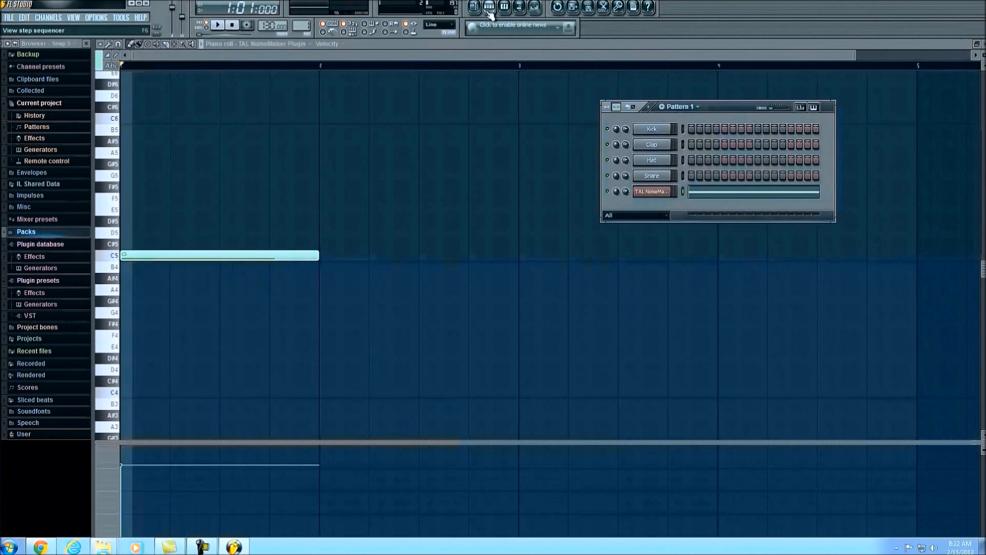
click(653, 191)
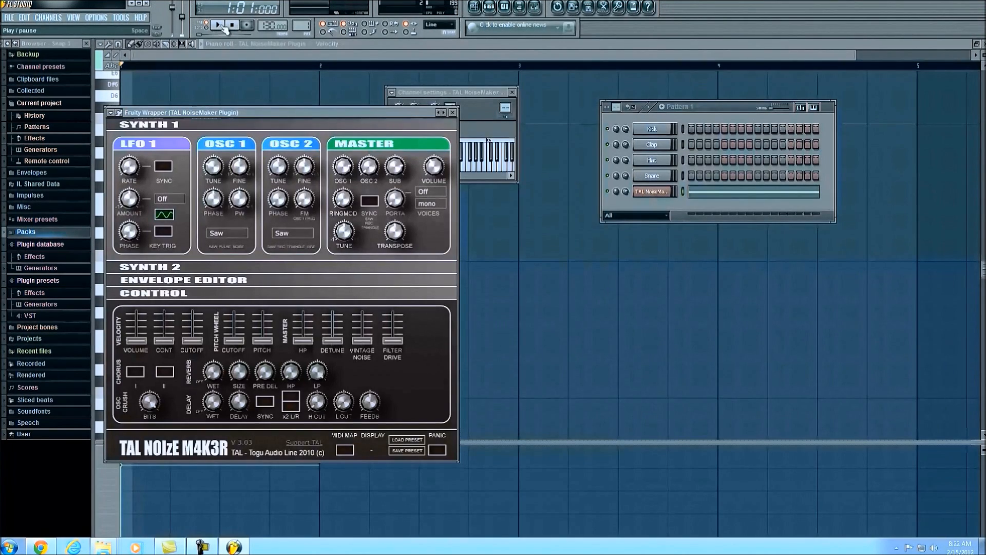
click(218, 25)
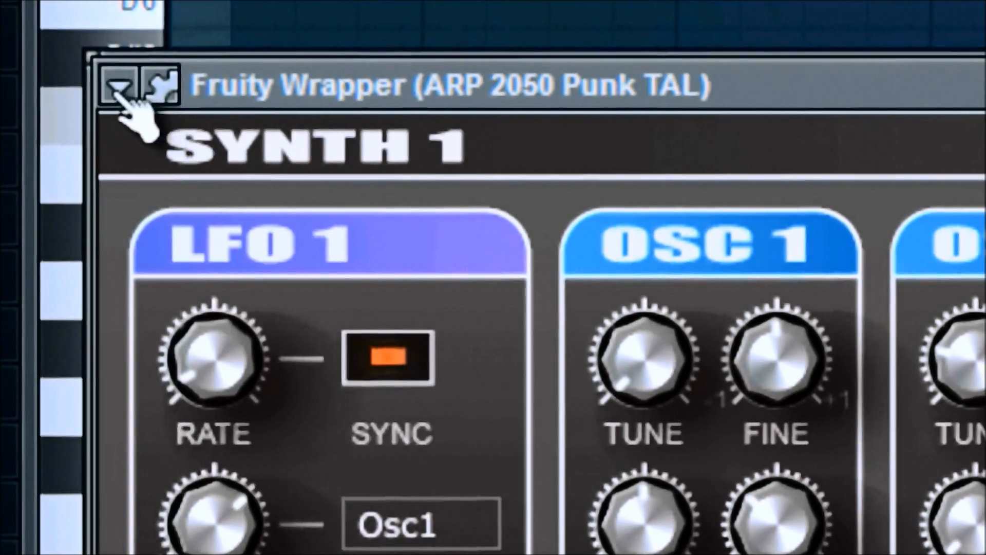
Show TAL-NoiseMaker's preset list from the Fruity Wrapper options arrow.
click(116, 87)
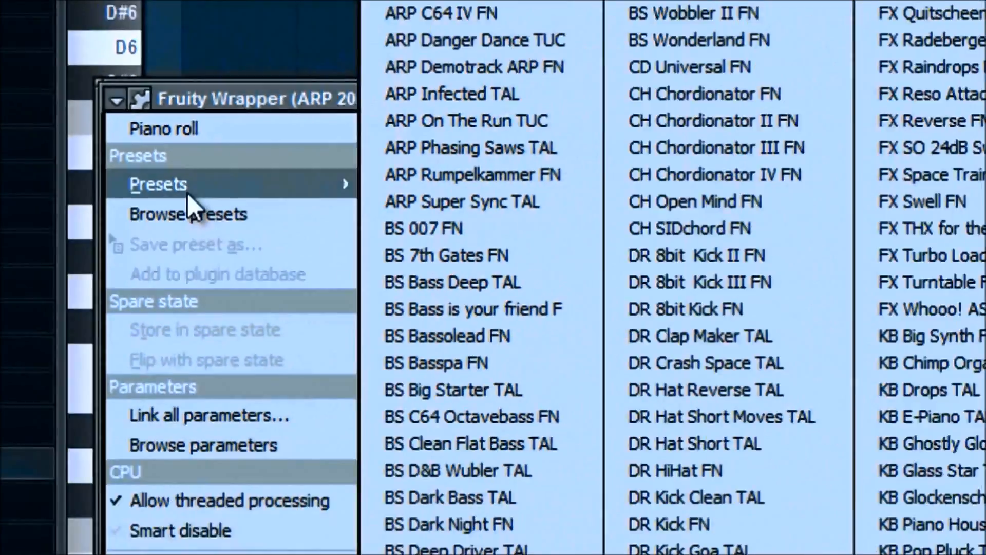